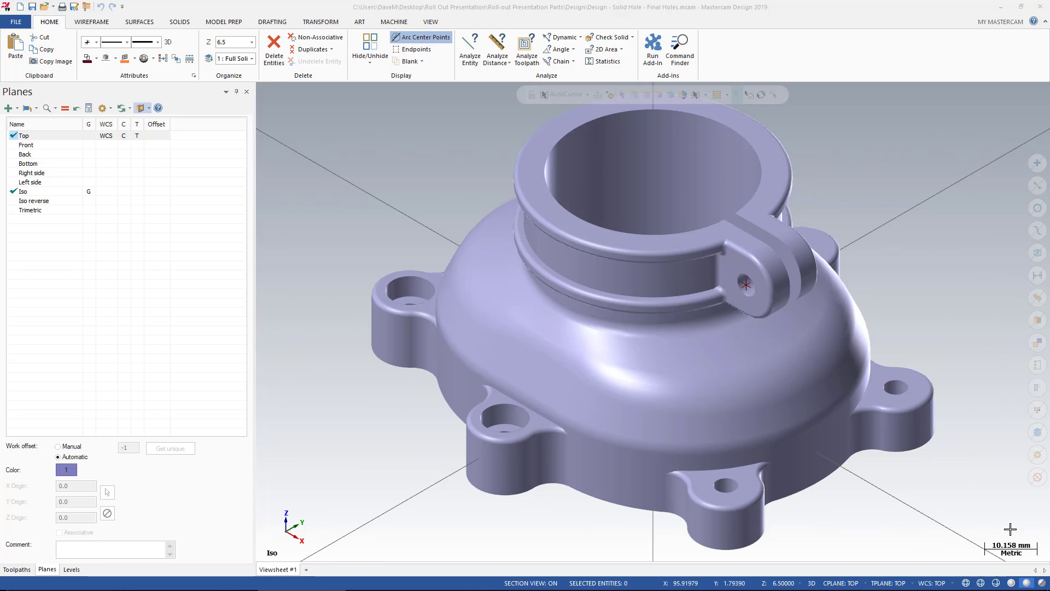
{"action": "mouse_move", "coordinate": [328, 426]}
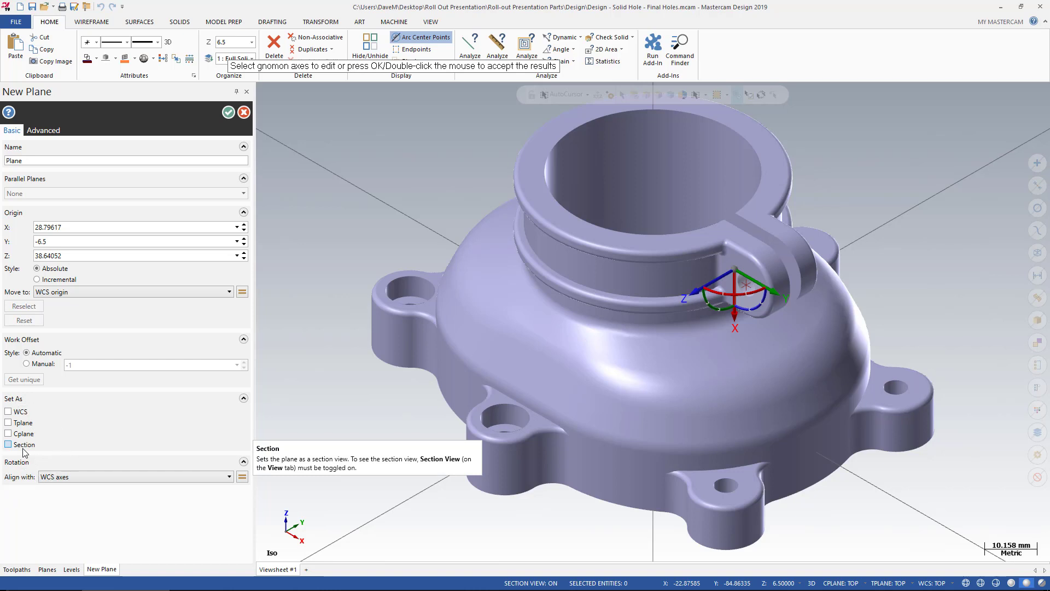
Mark the new plane as a section plane at Y origin 0.0 and accept it
{"action": "left_click", "coordinate": [9, 444]}
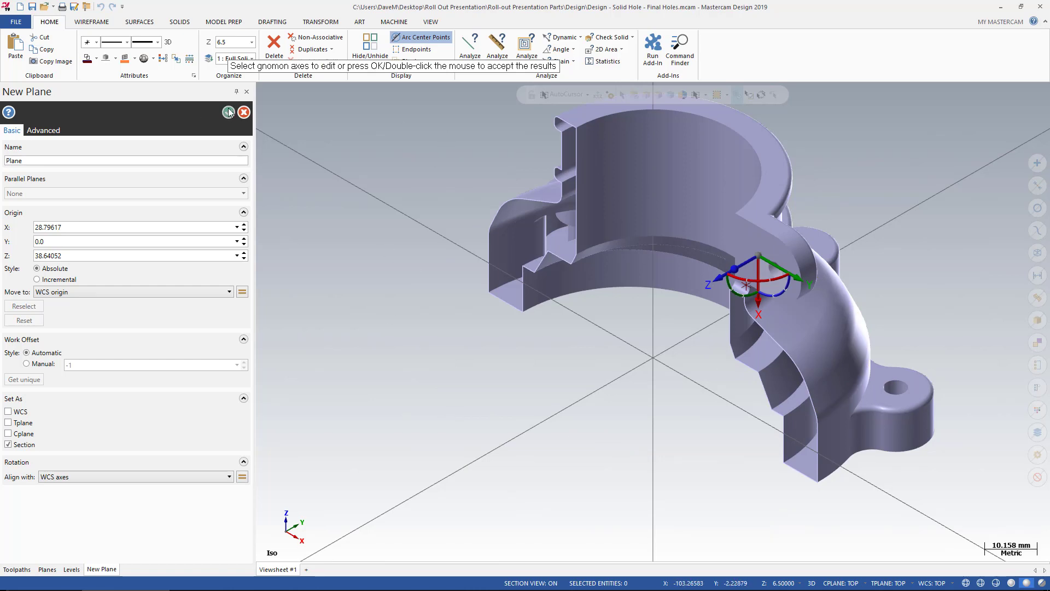
{"action": "left_click", "coordinate": [228, 112]}
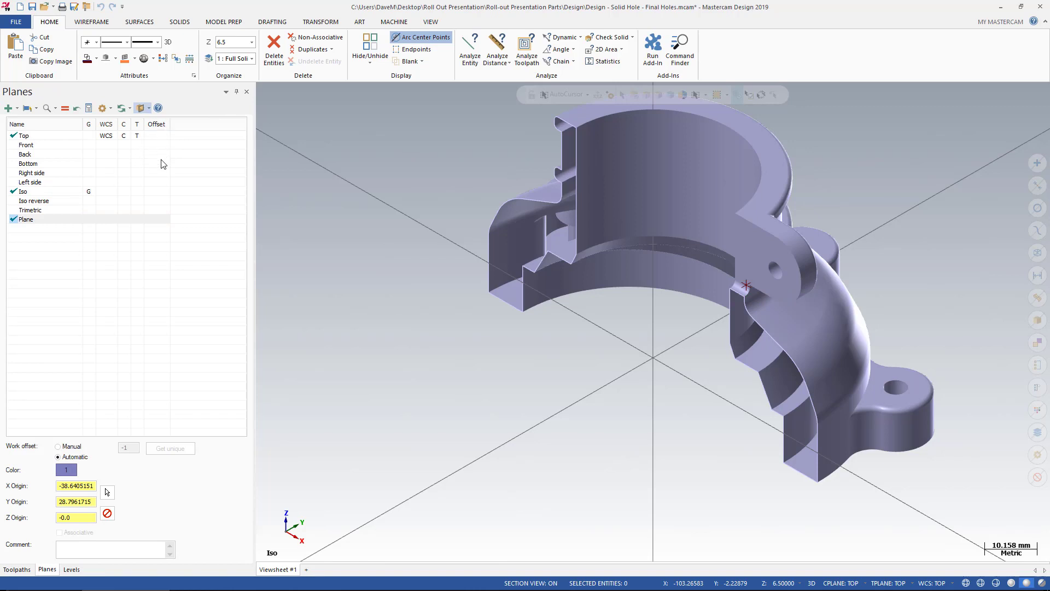
{"action": "mouse_move", "coordinate": [147, 253]}
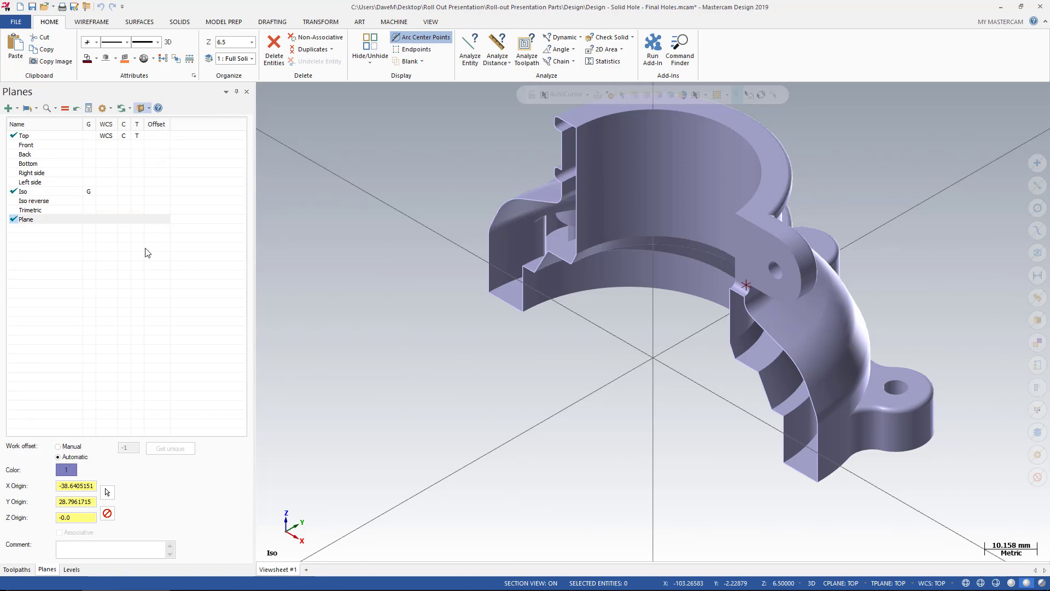
{"action": "mouse_move", "coordinate": [150, 247]}
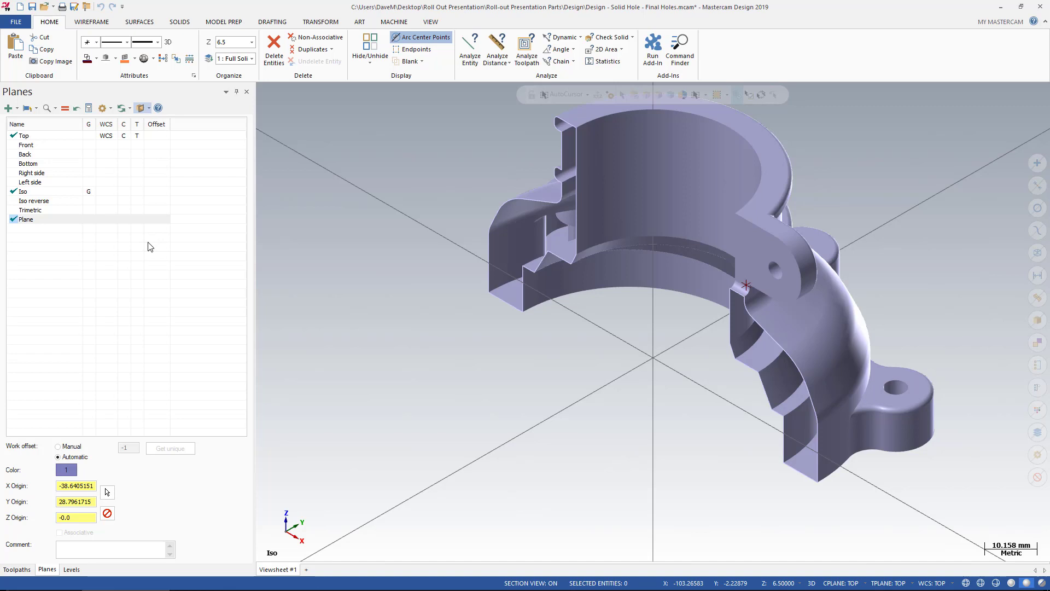
{"action": "mouse_move", "coordinate": [195, 126]}
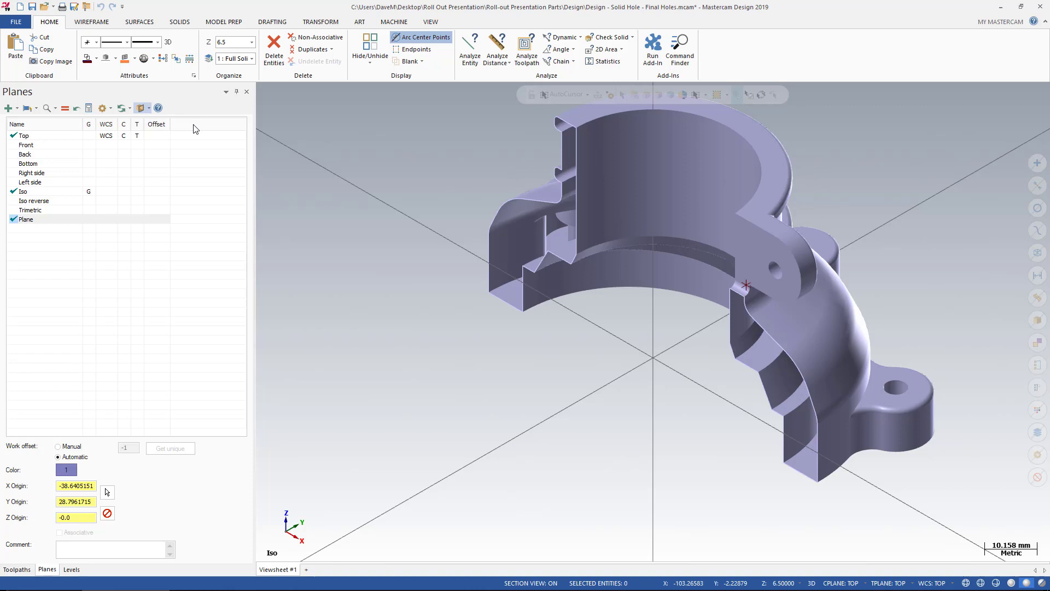
{"action": "mouse_move", "coordinate": [179, 129]}
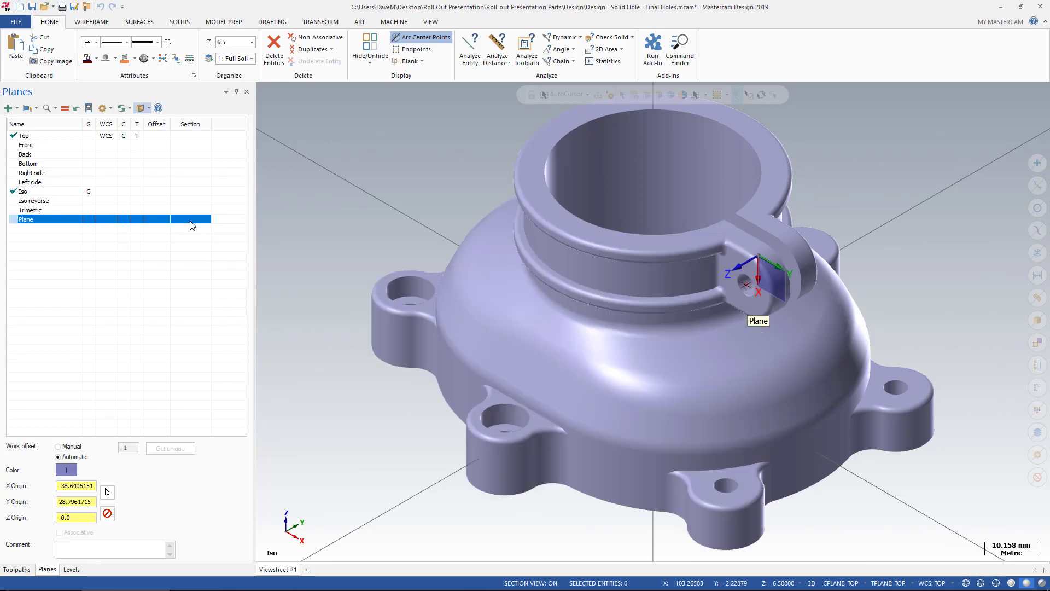
{"action": "left_click", "coordinate": [24, 191]}
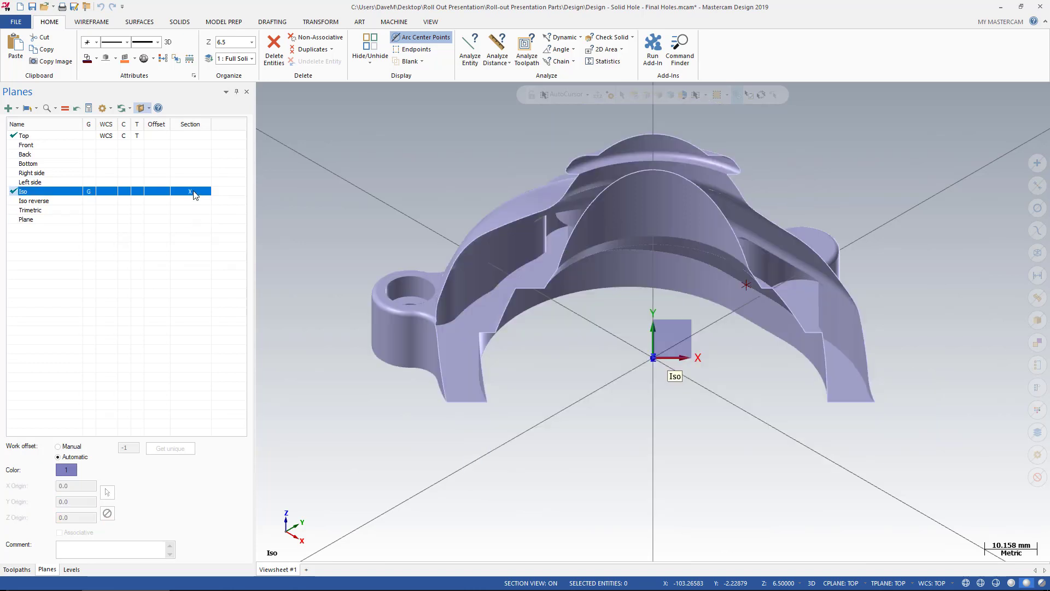
{"action": "left_click", "coordinate": [27, 144]}
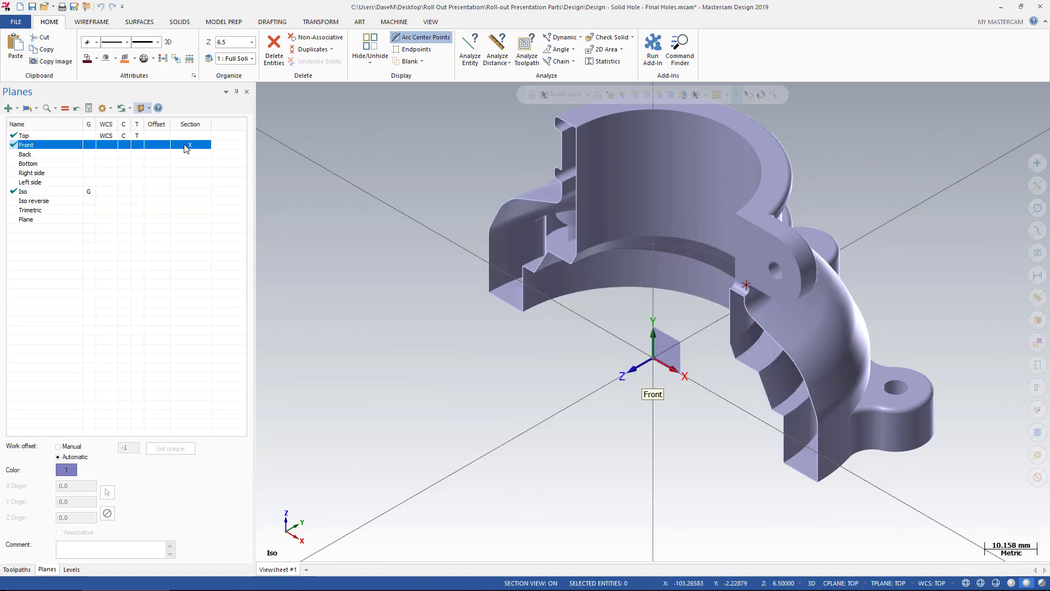
{"action": "left_click", "coordinate": [24, 135]}
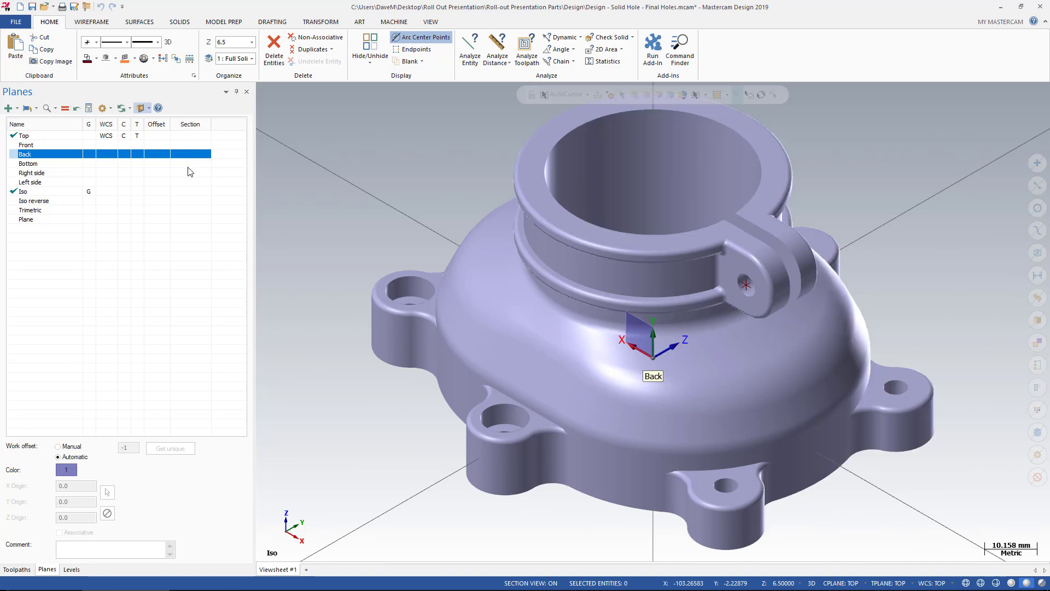
{"action": "left_click", "coordinate": [32, 173]}
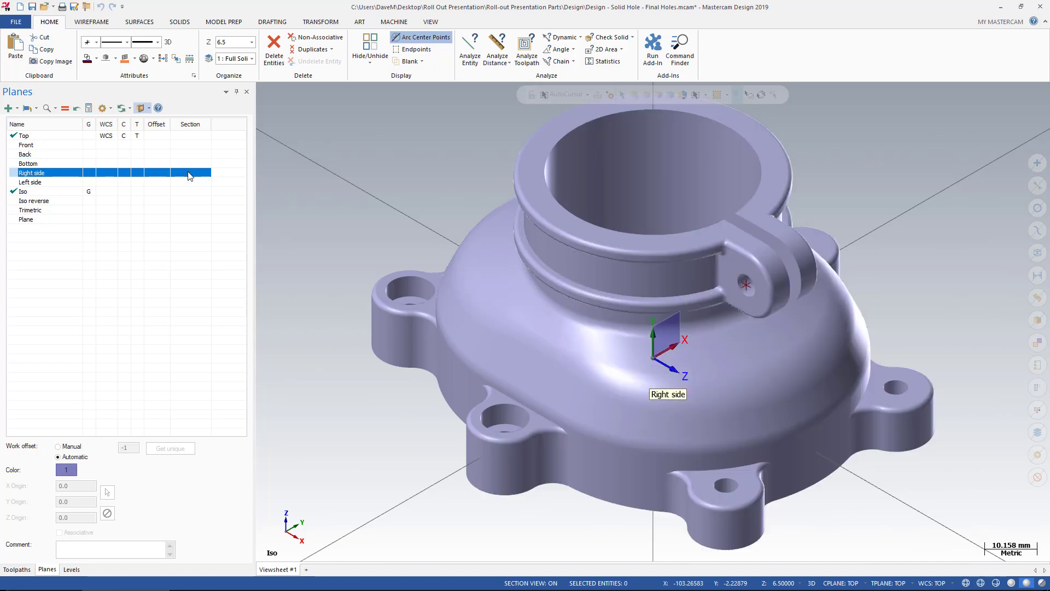
{"action": "left_click", "coordinate": [30, 182]}
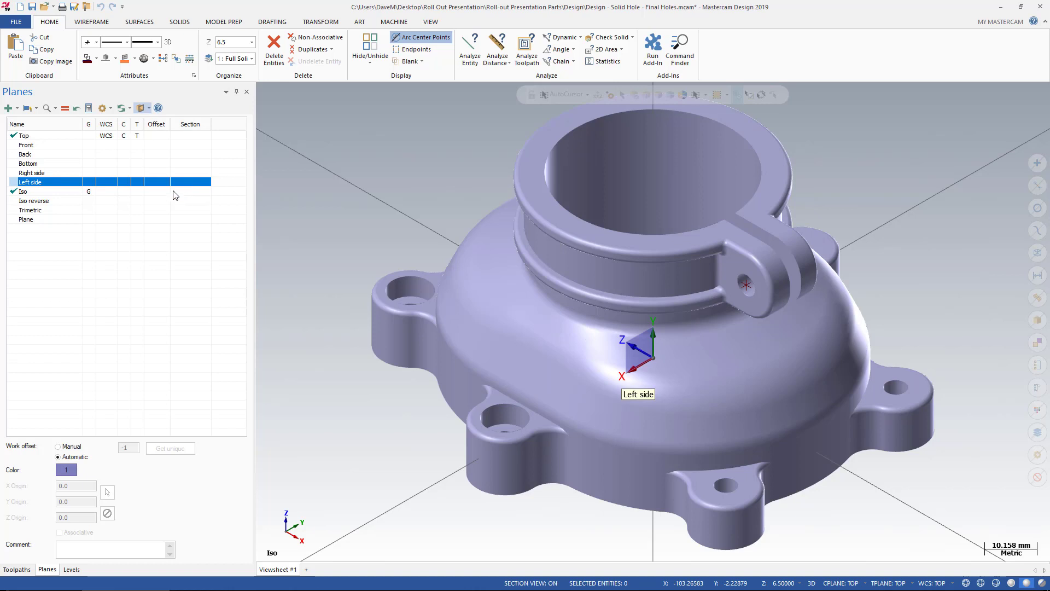
{"action": "mouse_move", "coordinate": [174, 210]}
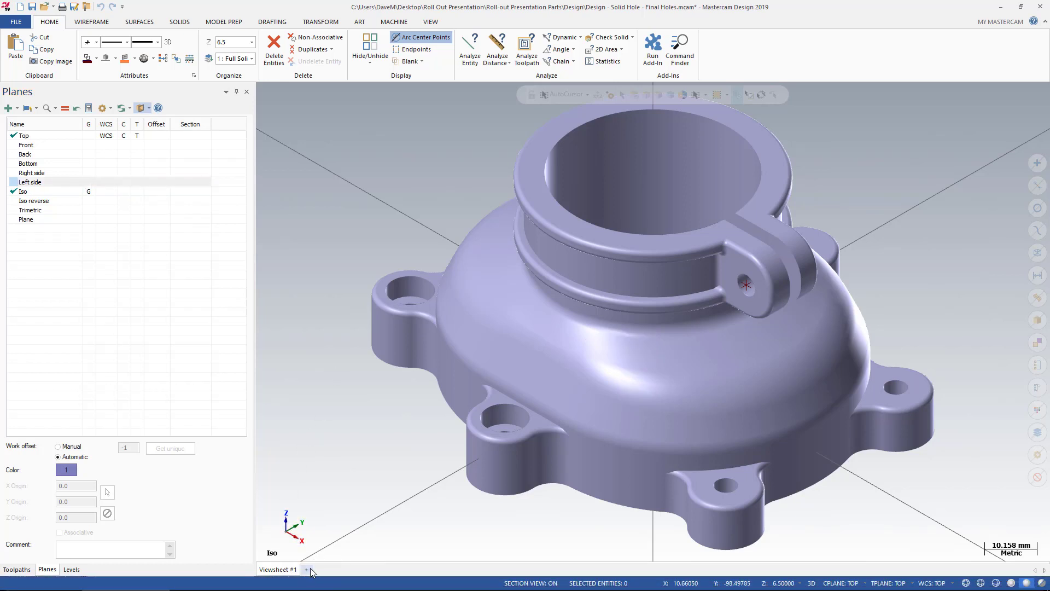
Add Viewsheet 1 sectioned by the custom Plane and Viewsheet 2 by Top
{"action": "left_click", "coordinate": [306, 569]}
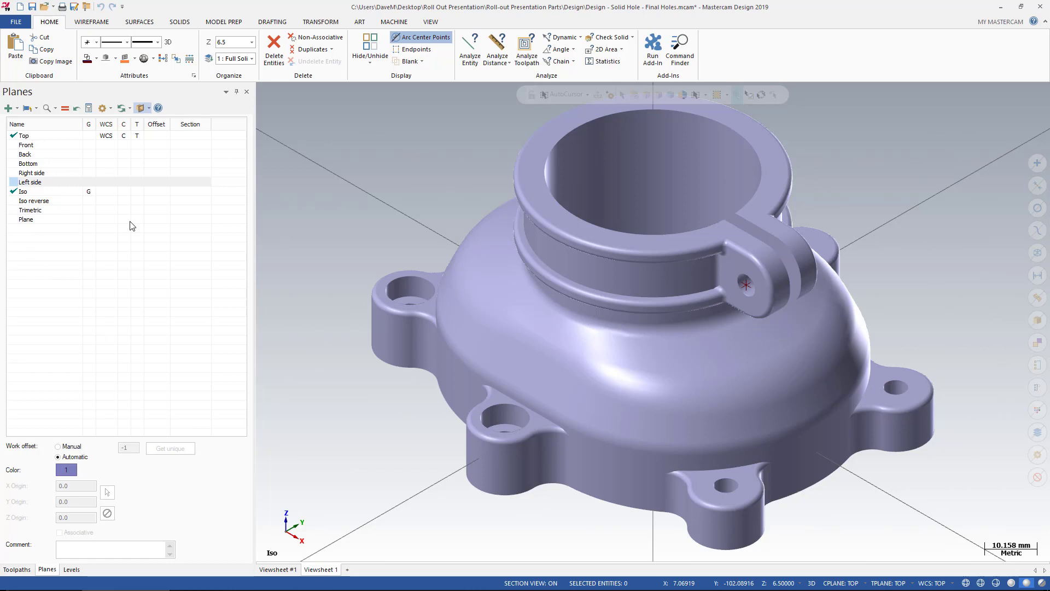
{"action": "left_click", "coordinate": [26, 219]}
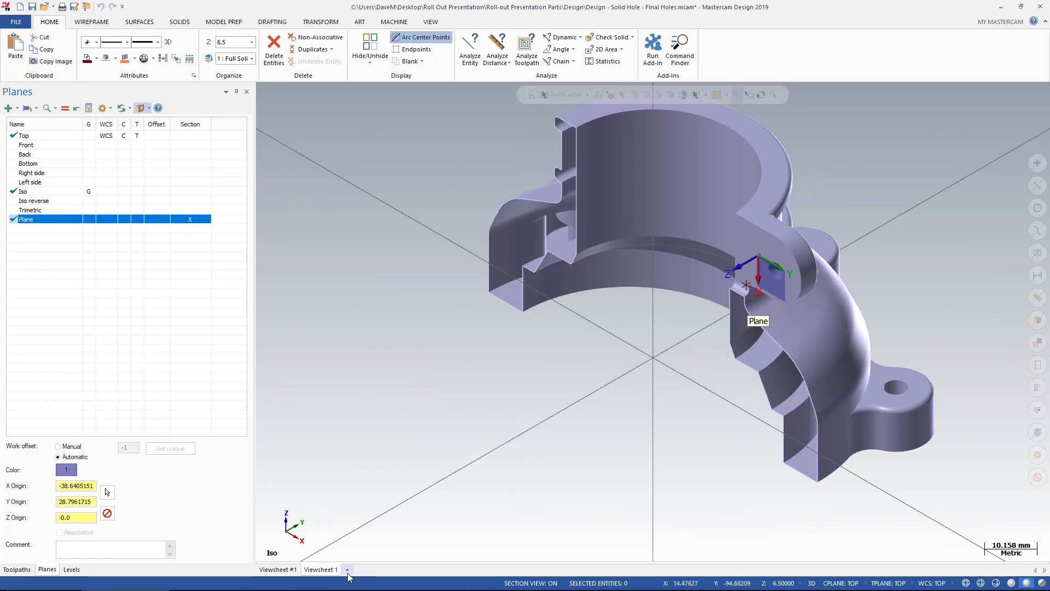
{"action": "left_click", "coordinate": [347, 568]}
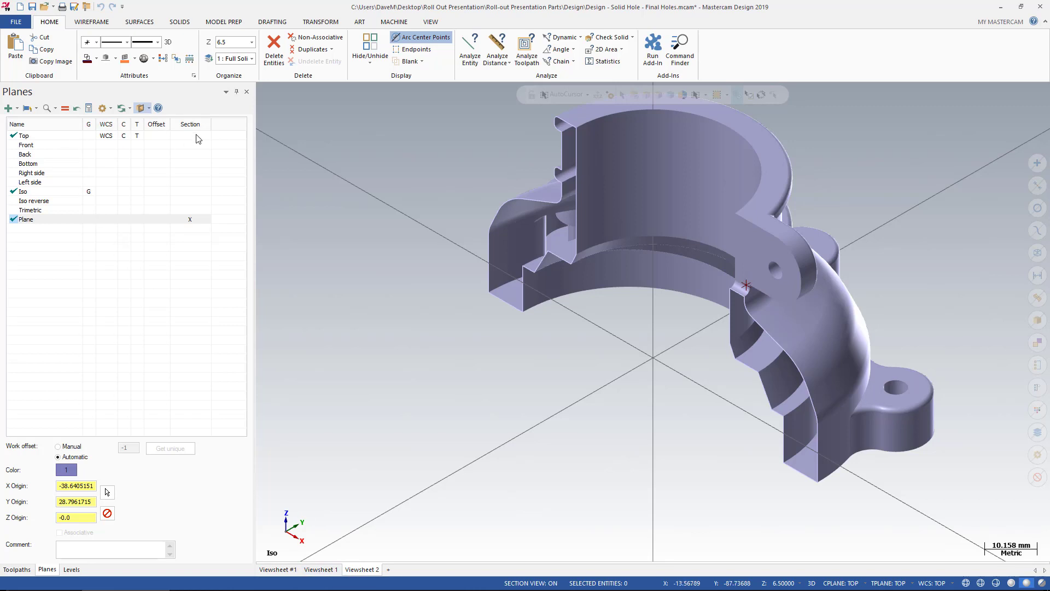
{"action": "left_click", "coordinate": [26, 219]}
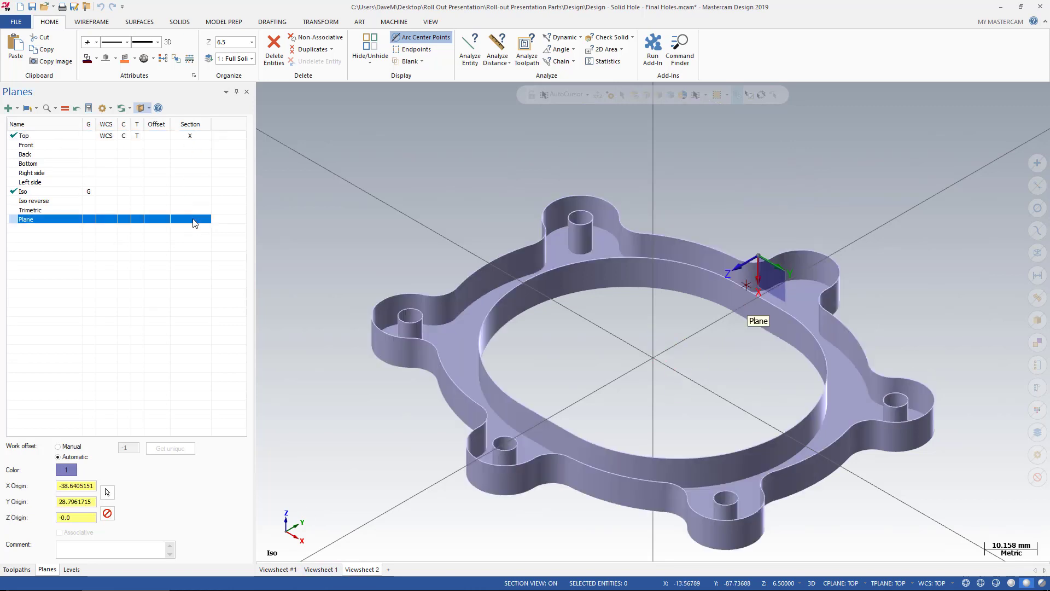
{"action": "mouse_move", "coordinate": [399, 521]}
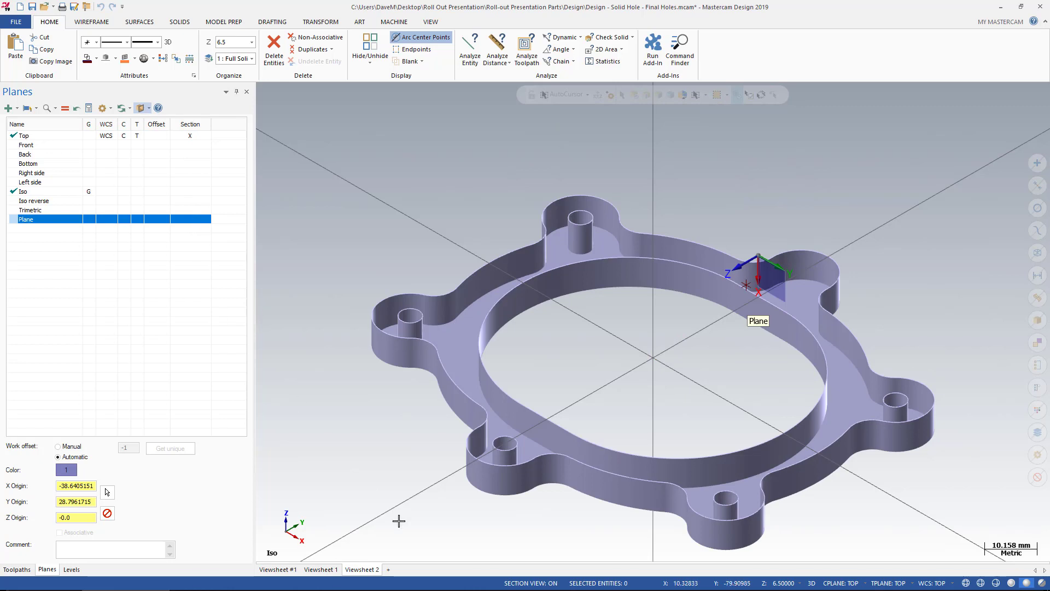
Add Viewsheet 3 sectioned by Right side instead of Top, then compare the viewsheet tabs
{"action": "left_click", "coordinate": [428, 569]}
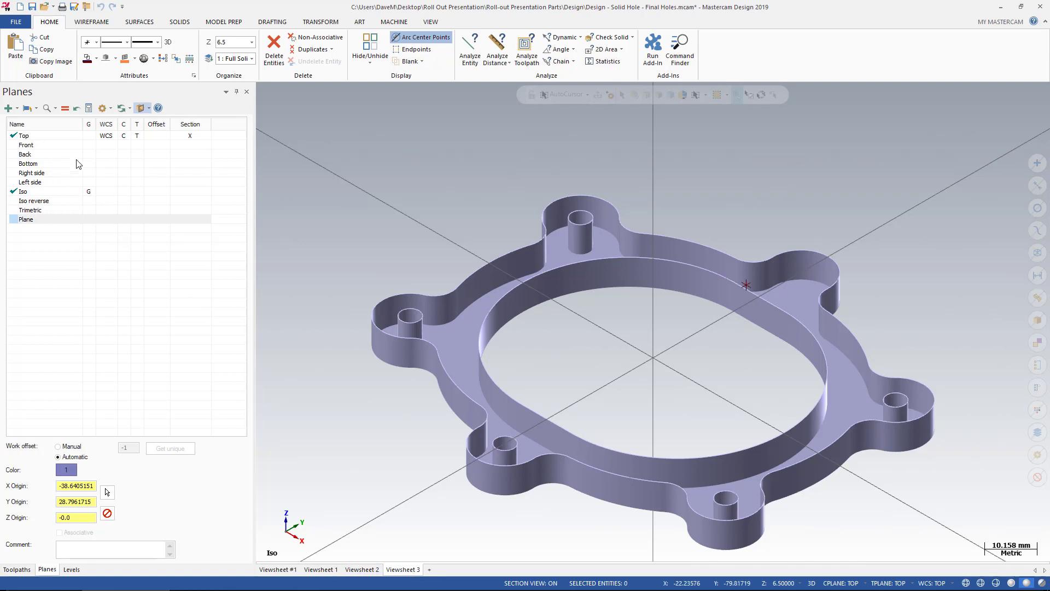
{"action": "left_click", "coordinate": [30, 172]}
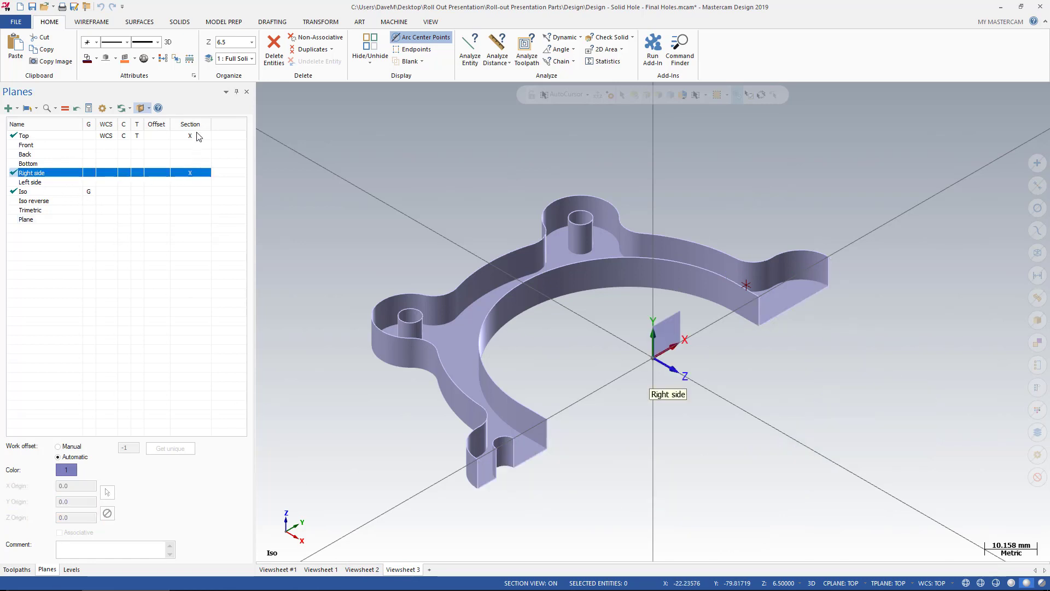
{"action": "left_click", "coordinate": [24, 135]}
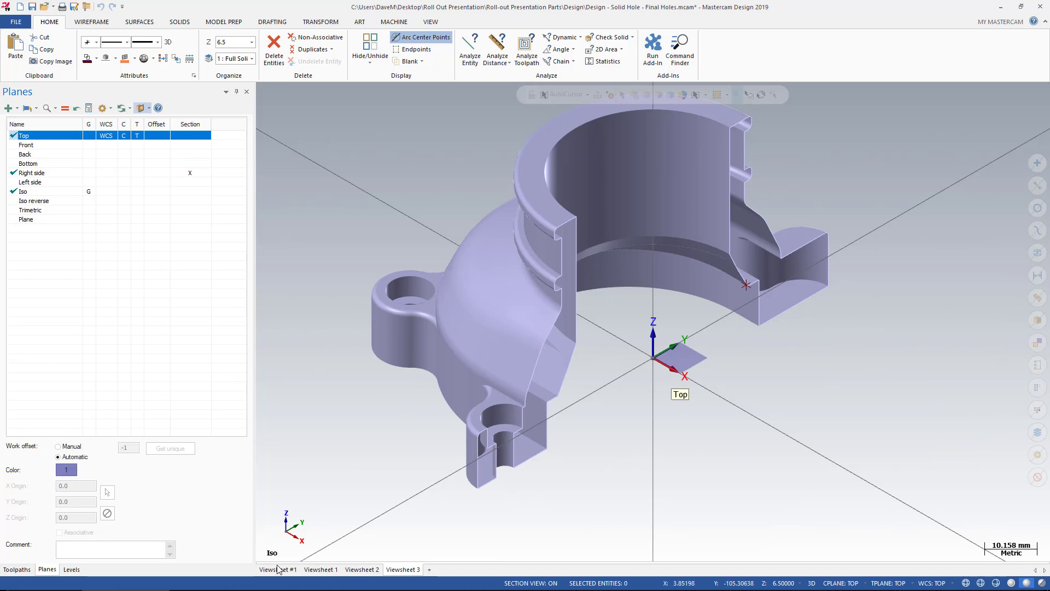
{"action": "left_click", "coordinate": [26, 219]}
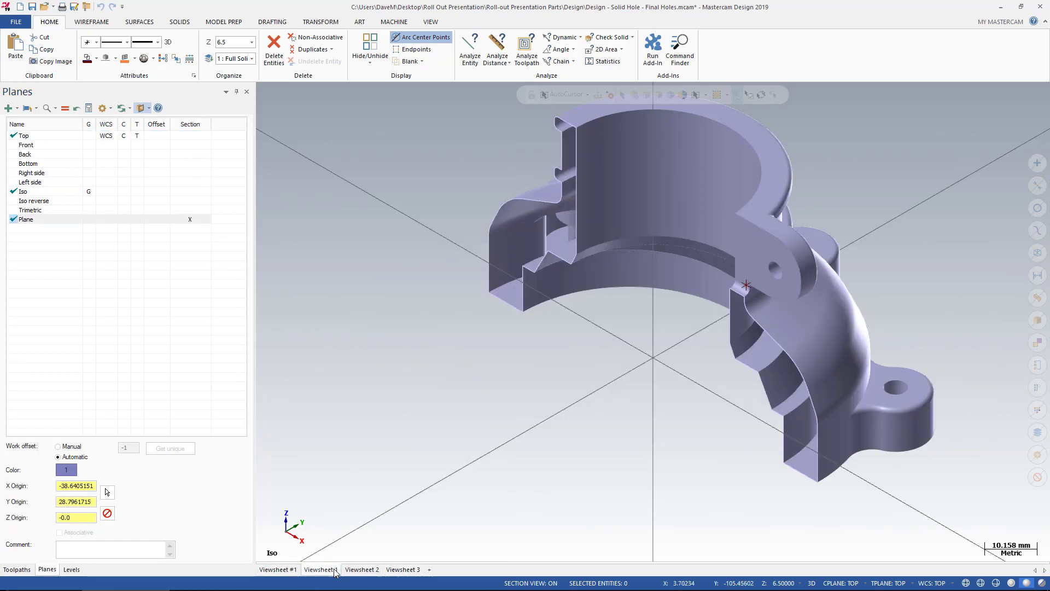
{"action": "left_click", "coordinate": [429, 569]}
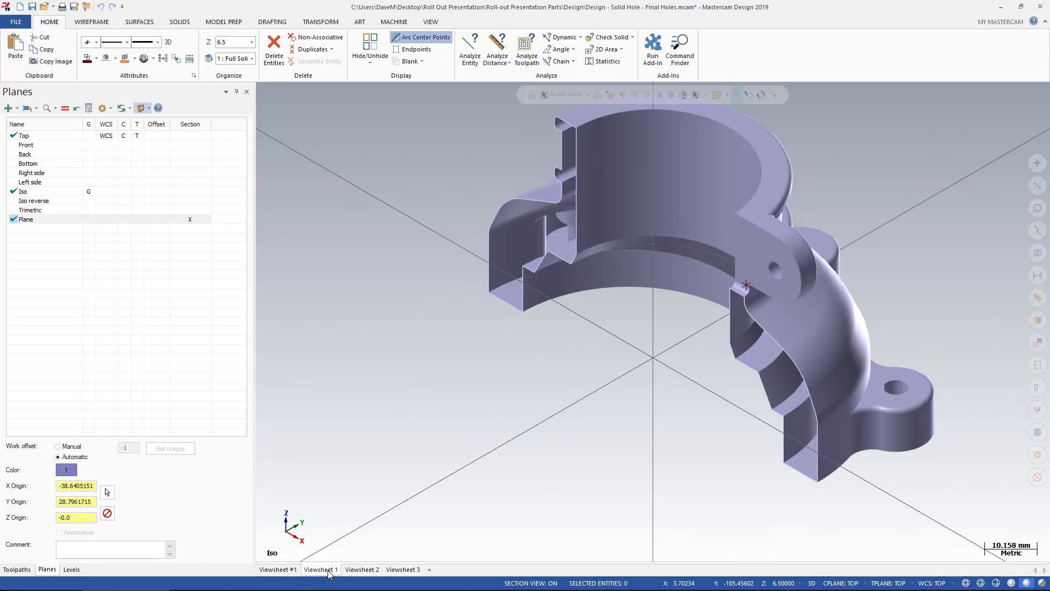
{"action": "left_click", "coordinate": [361, 570]}
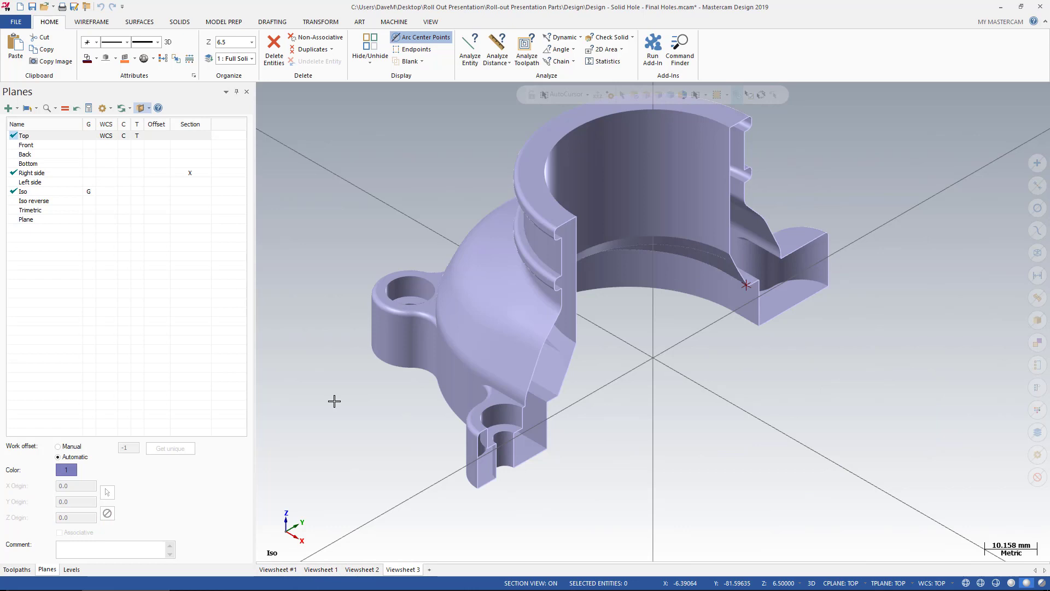
{"action": "mouse_move", "coordinate": [357, 361]}
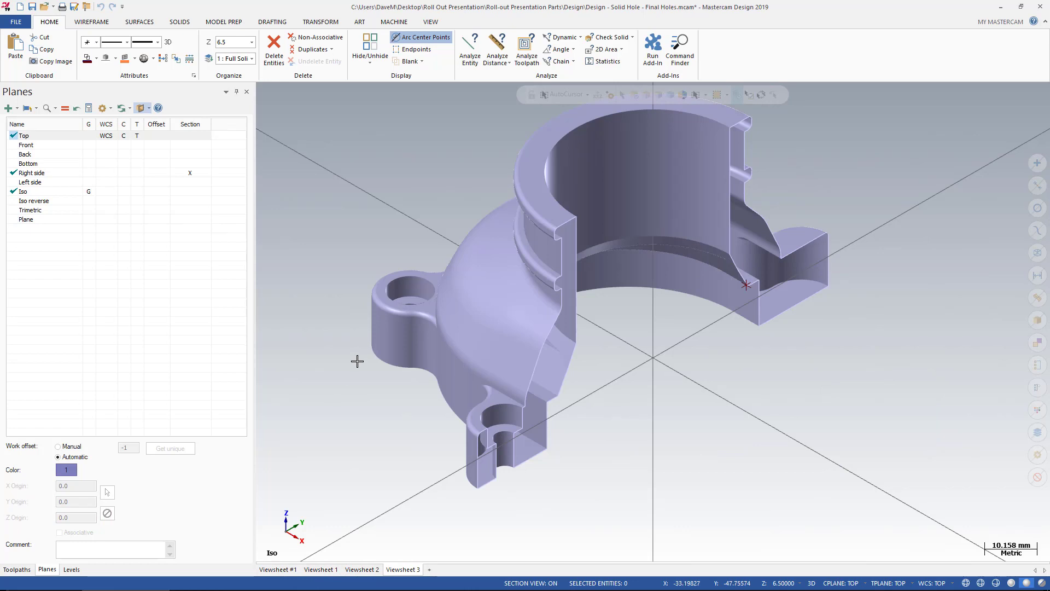
{"action": "mouse_move", "coordinate": [166, 144]}
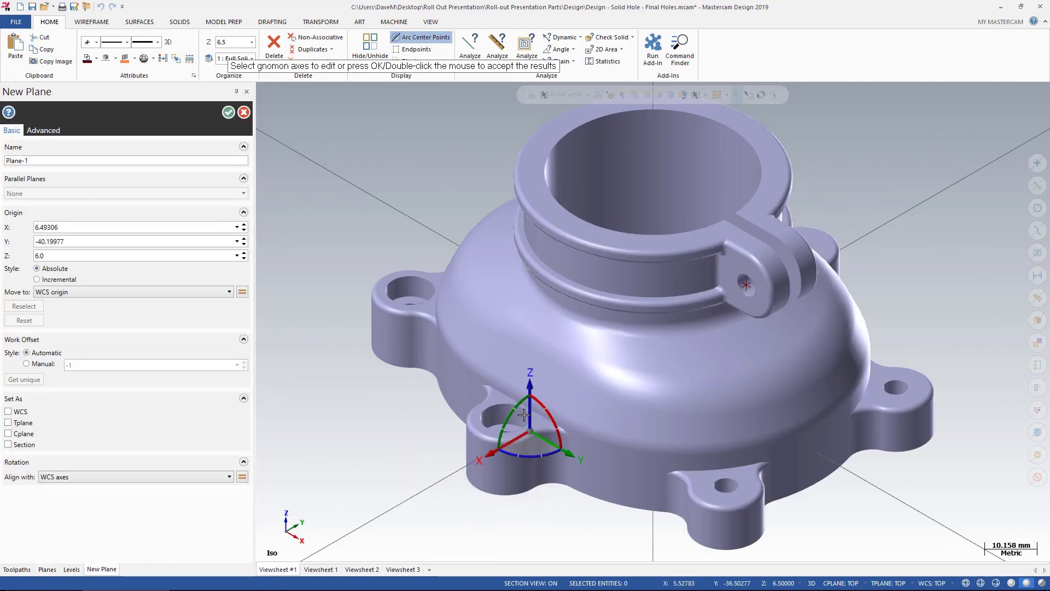
{"action": "mouse_move", "coordinate": [9, 444]}
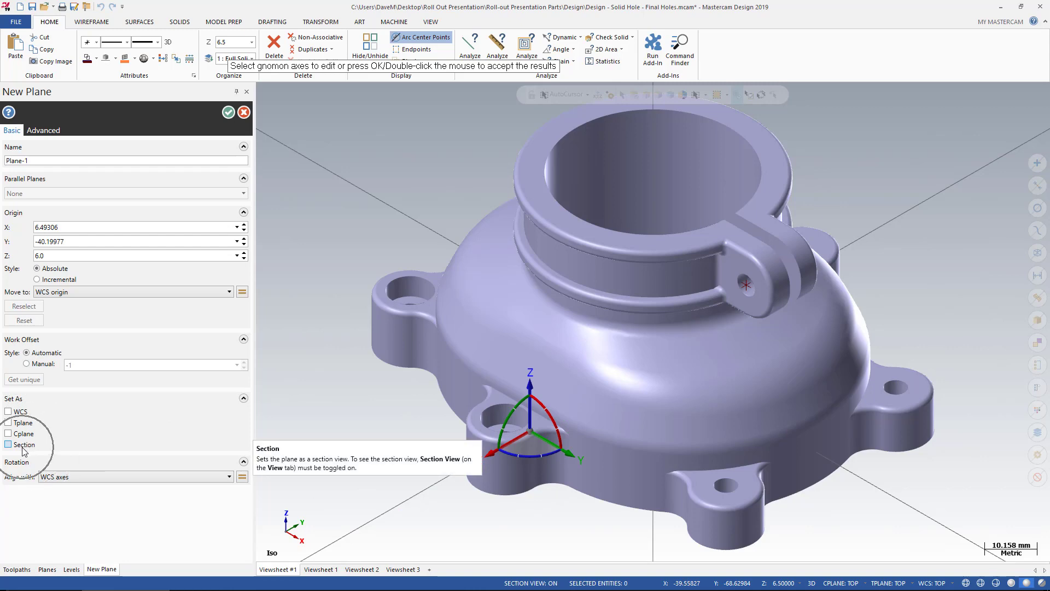
Make Plane-1 a section, then drag its gnomon to realign and move the cut
{"action": "left_click", "coordinate": [8, 444]}
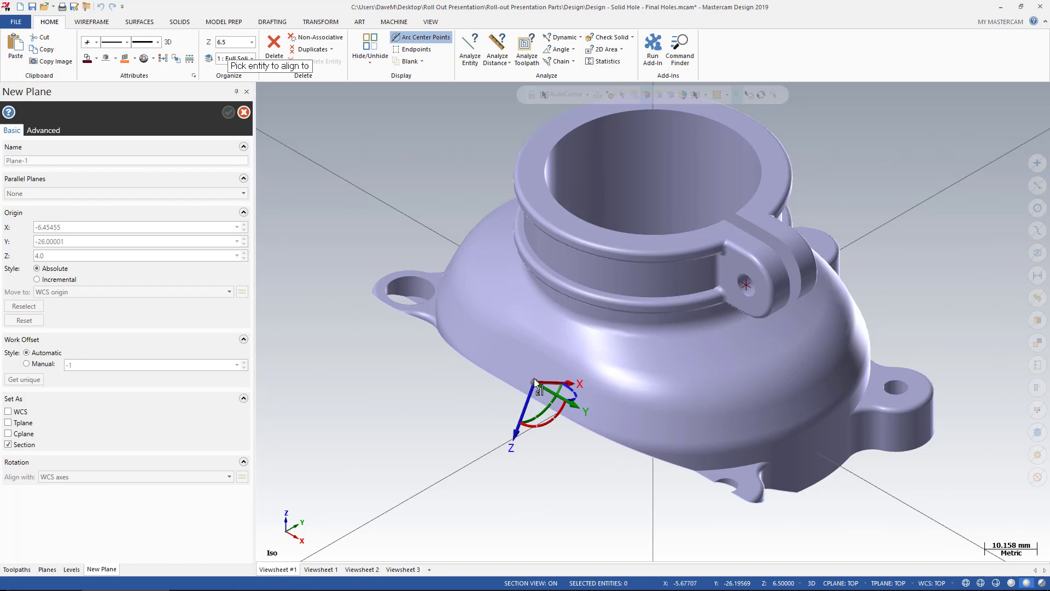
{"action": "left_click_drag", "start_coordinate": [536, 385], "coordinate": [519, 429]}
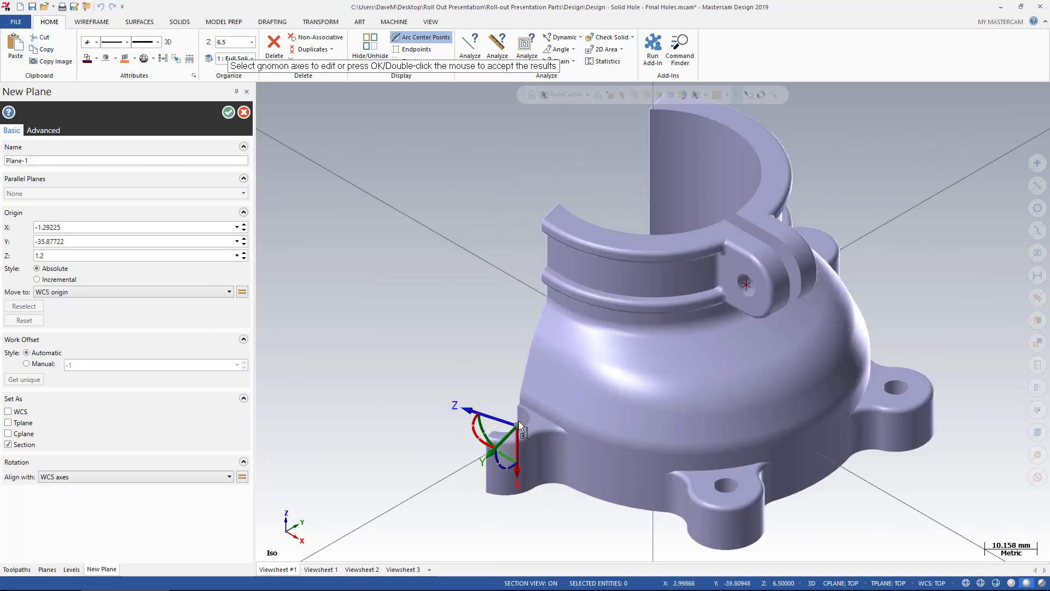
{"action": "left_click_drag", "start_coordinate": [519, 429], "coordinate": [387, 385]}
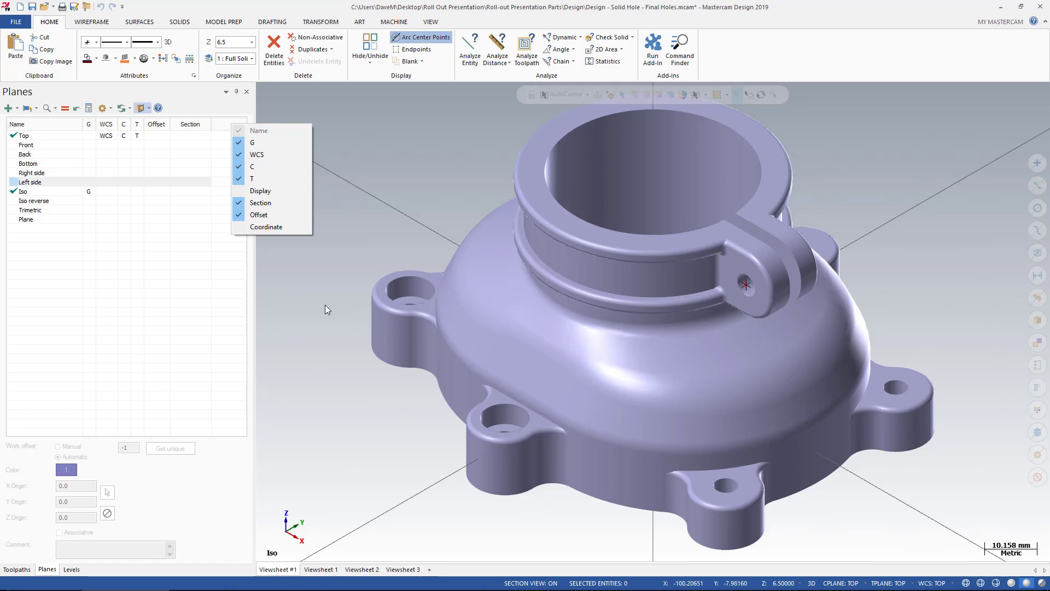
{"action": "left_click", "coordinate": [299, 308]}
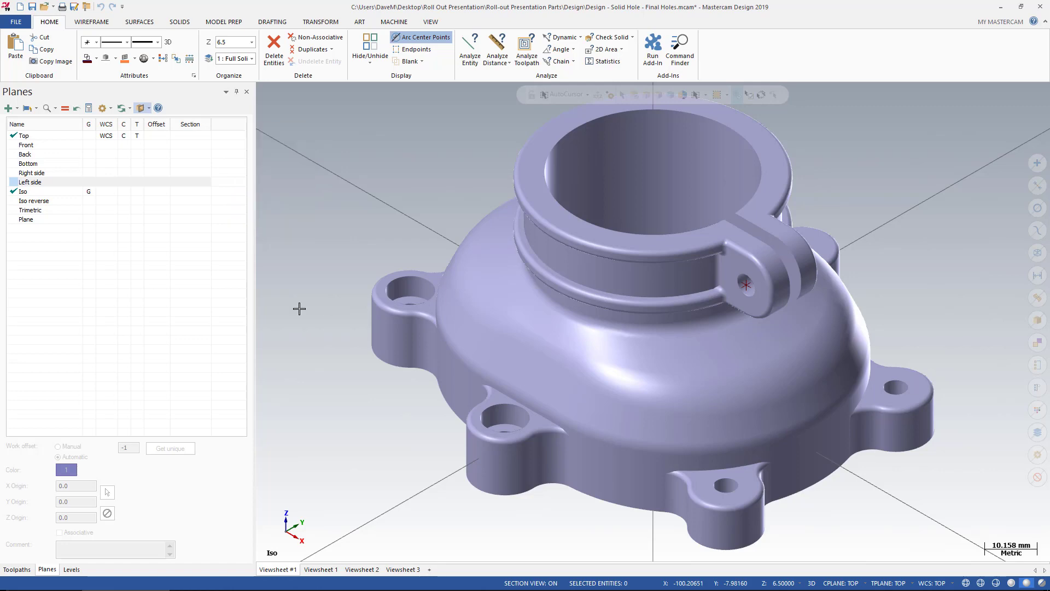